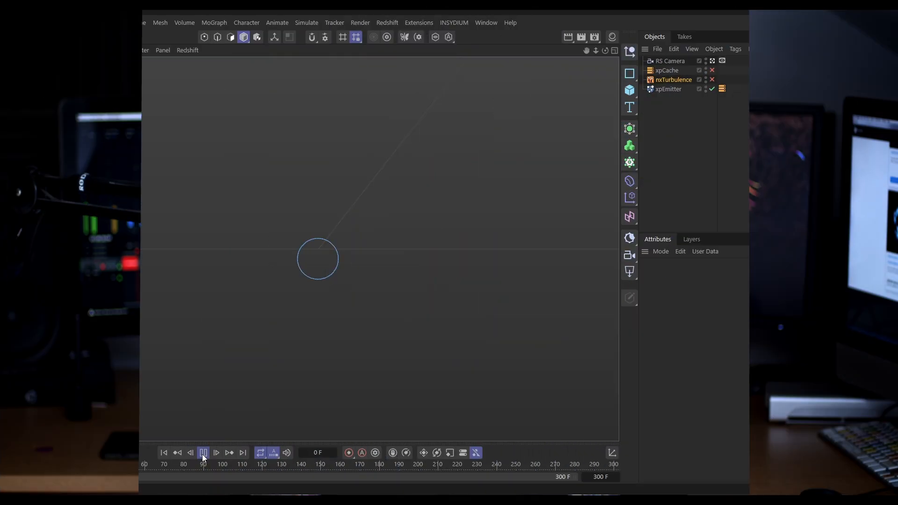
# Preview the emitter simulation, then enable Ring Only on the xpEmitter's circle emission
pyautogui.click(217, 453)
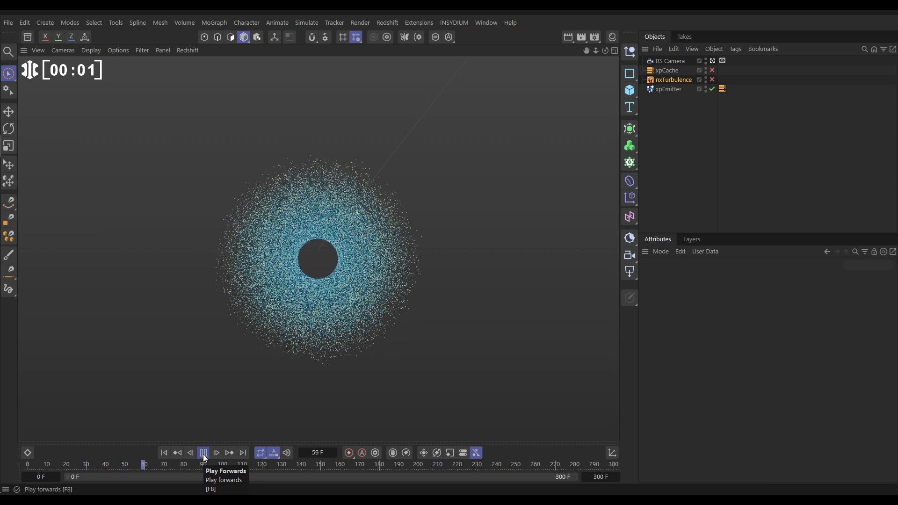
pyautogui.click(204, 453)
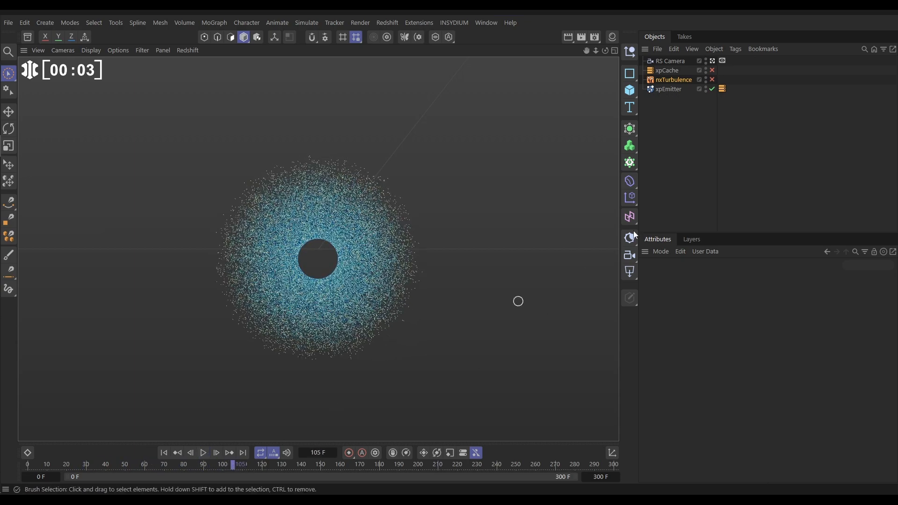
pyautogui.click(668, 89)
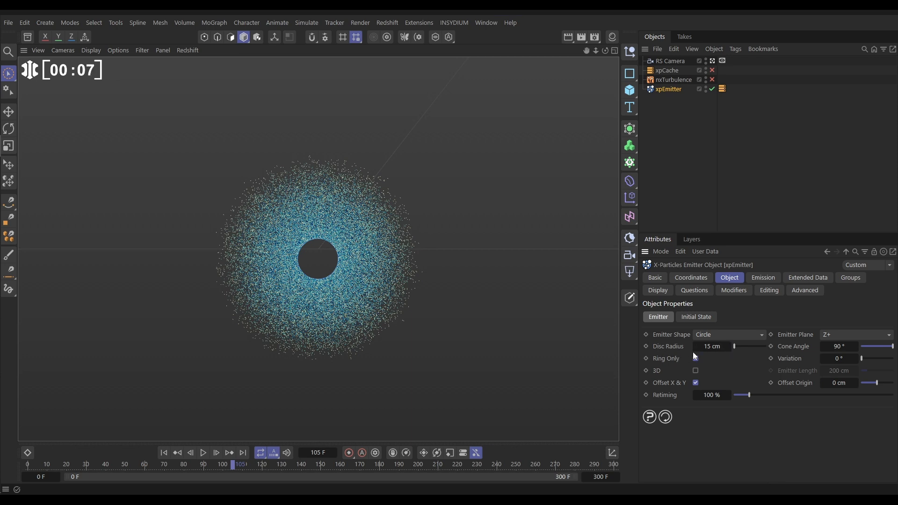
pyautogui.click(694, 359)
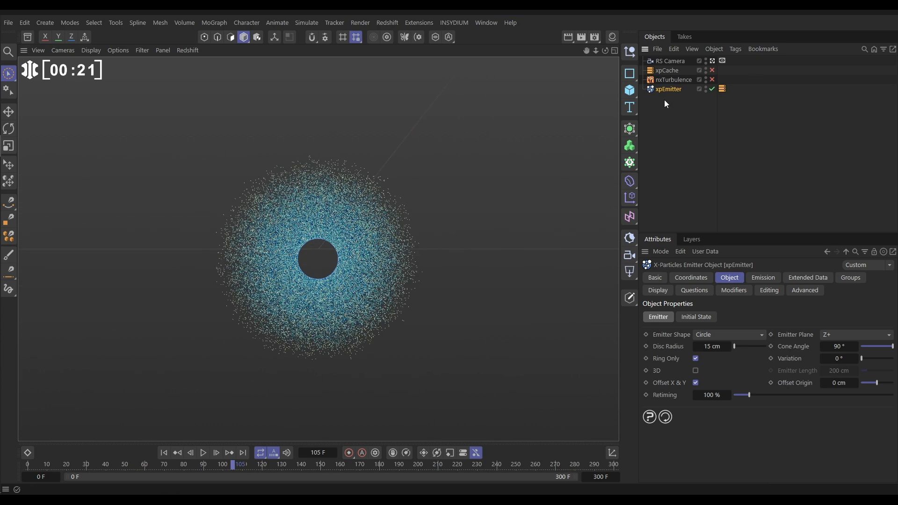
# Switch on the nxTurbulence modifier and replay the simulation to see the turbulent streams
pyautogui.click(672, 79)
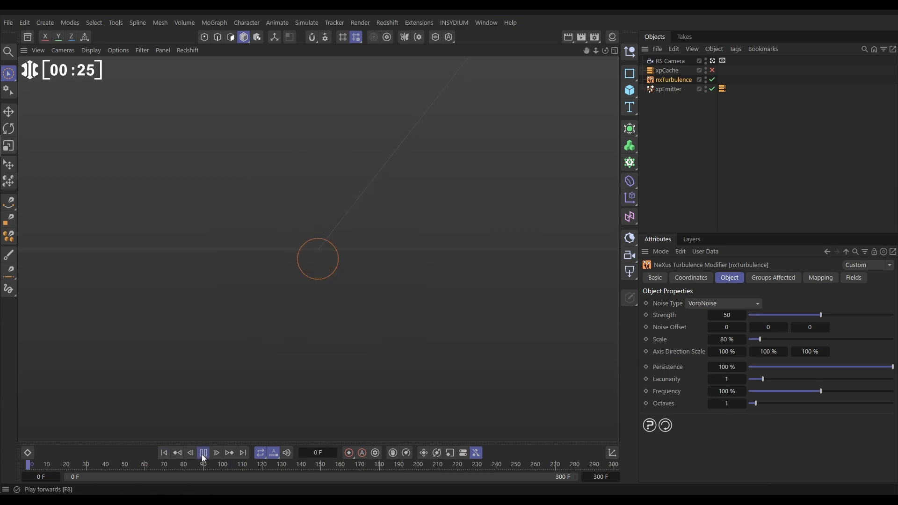
pyautogui.click(203, 452)
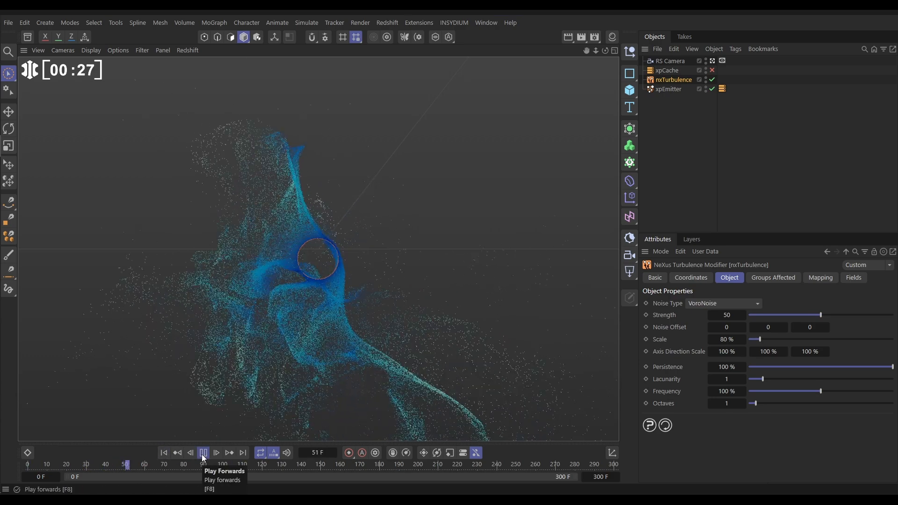
pyautogui.click(204, 453)
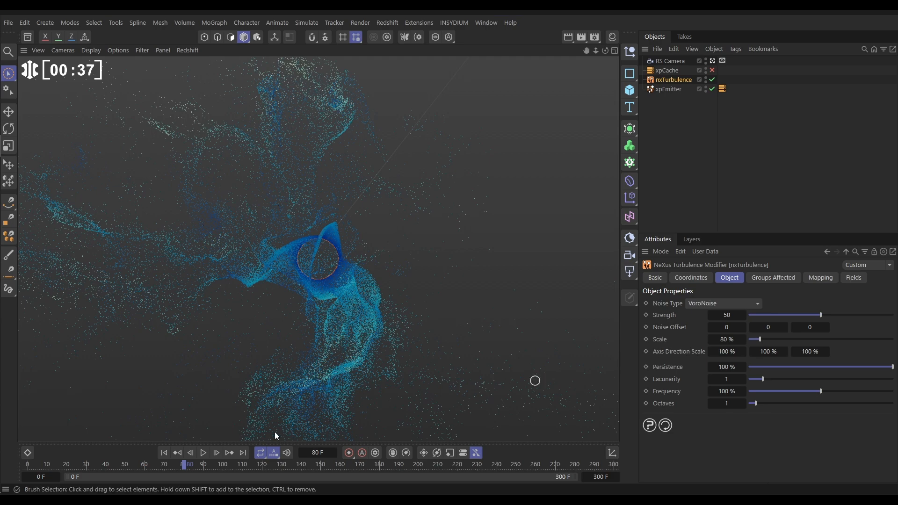
pyautogui.click(204, 452)
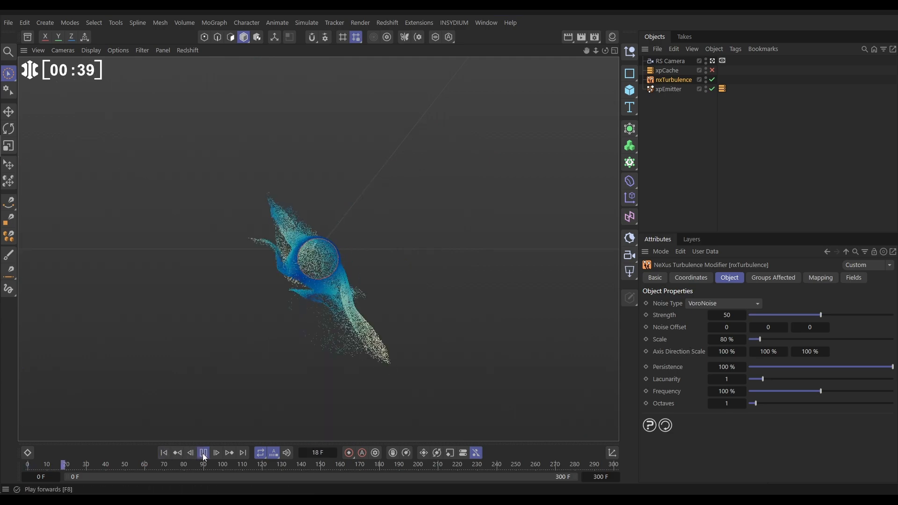
# Raise turbulence Octaves to 20 and lower Persistence to 45%, replaying the simulation between changes
pyautogui.click(203, 453)
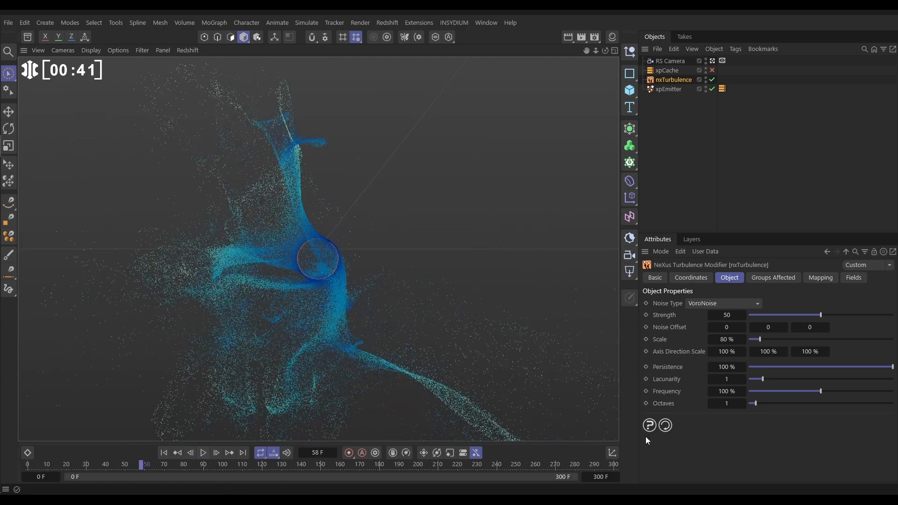
pyautogui.moveTo(752, 403); pyautogui.dragTo(857, 403)
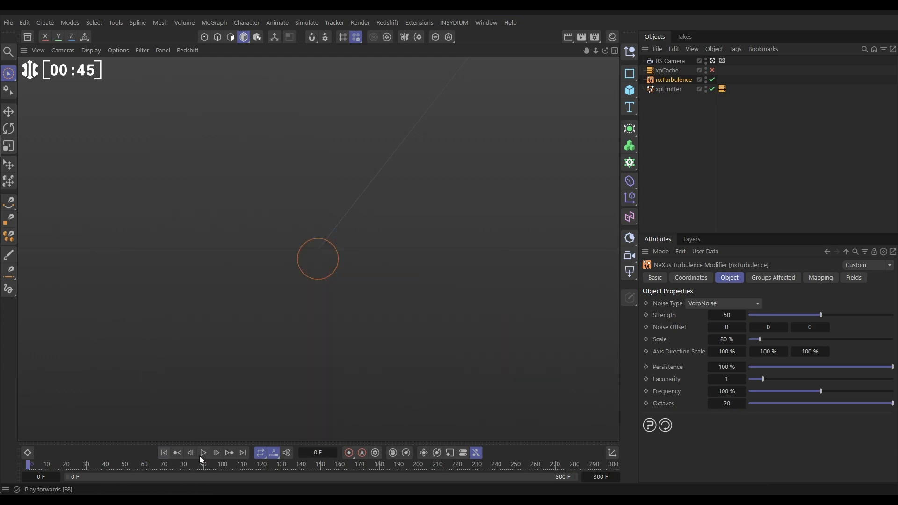
pyautogui.click(206, 452)
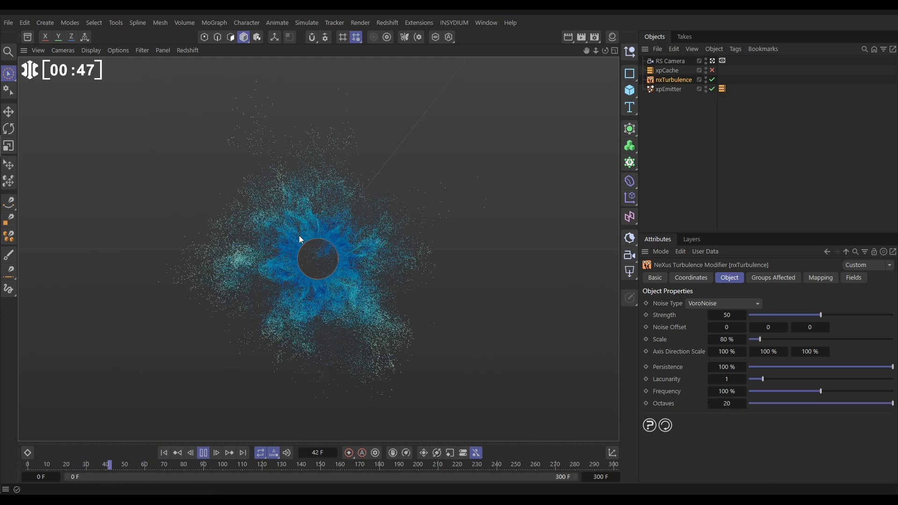
pyautogui.click(203, 453)
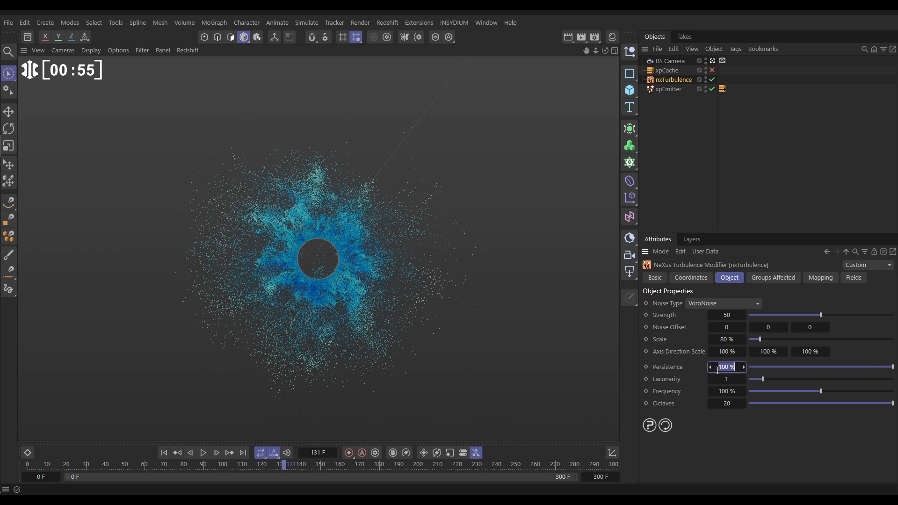
pyautogui.write('45 %')
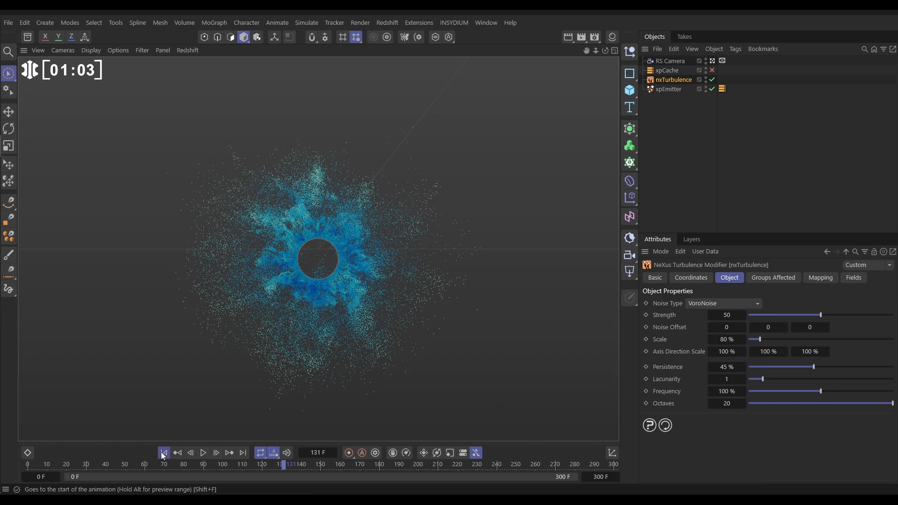
pyautogui.click(204, 453)
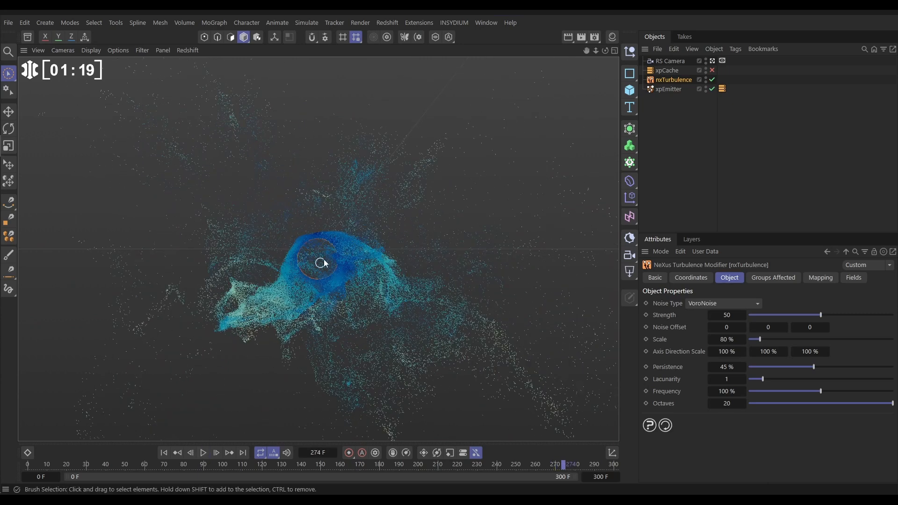
# Bring up the RS RenderView, render the current frame (still black) and select the xpEmitter
pyautogui.click(387, 22)
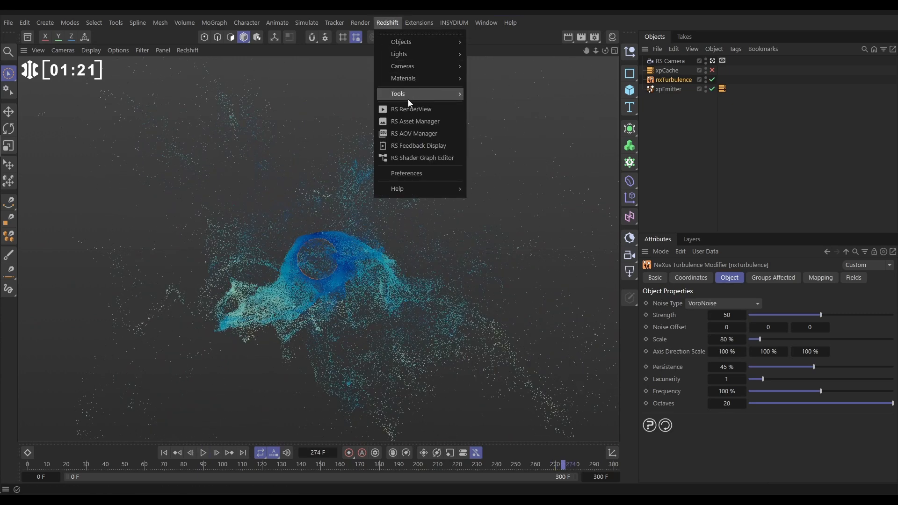
pyautogui.click(411, 109)
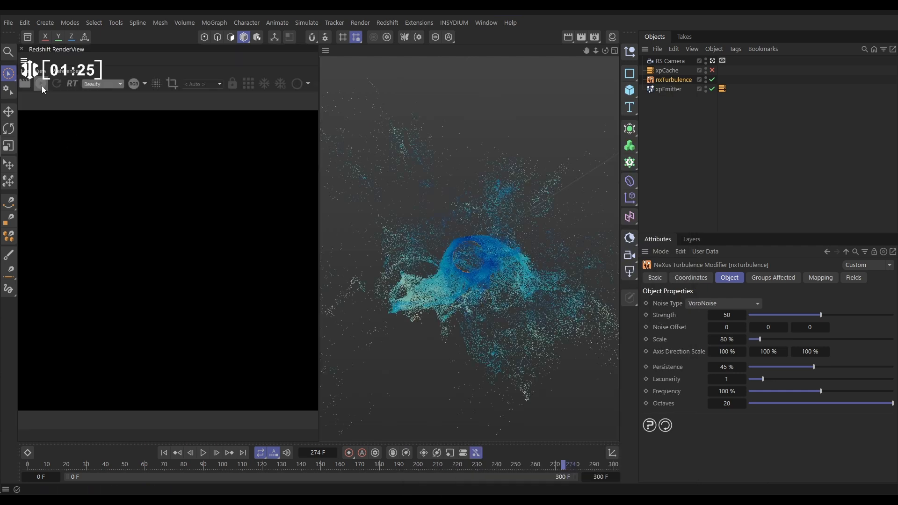
pyautogui.click(41, 85)
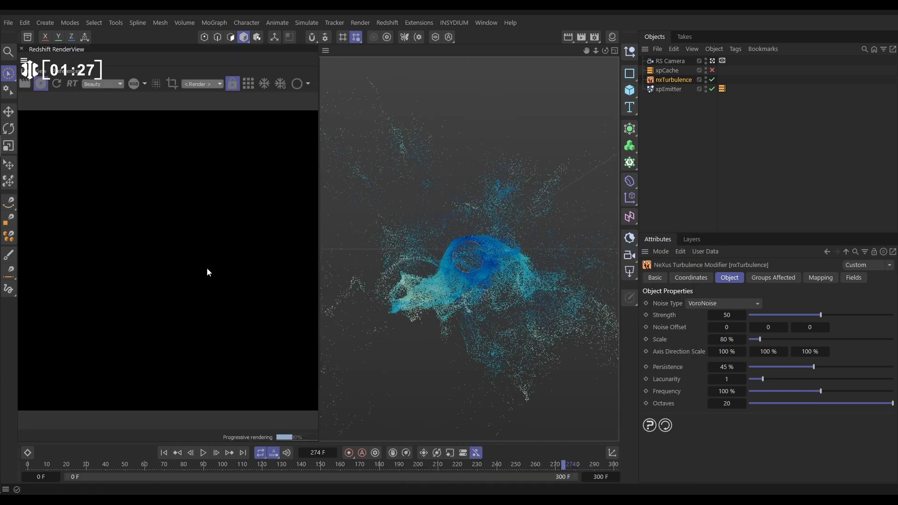
pyautogui.click(668, 89)
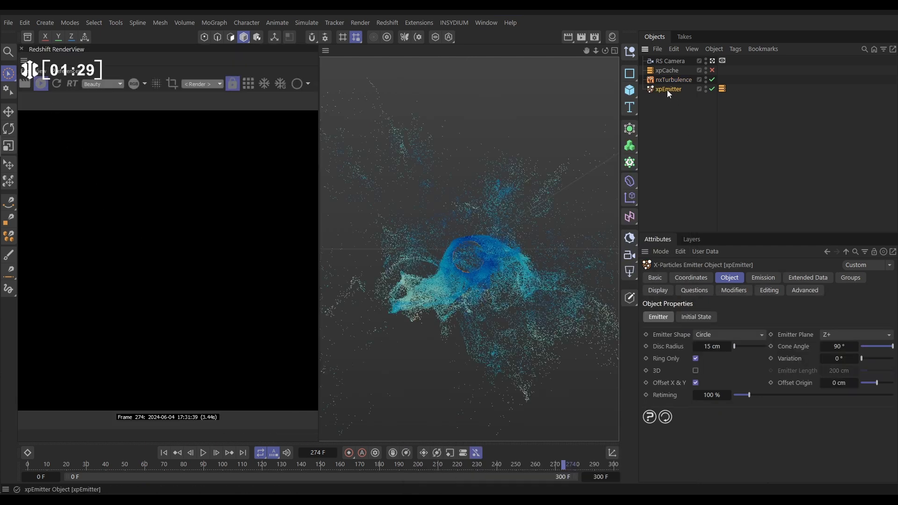
# Add a Redshift Object tag to xpEmitter with particle Mode set to Point Instances
pyautogui.click(735, 49)
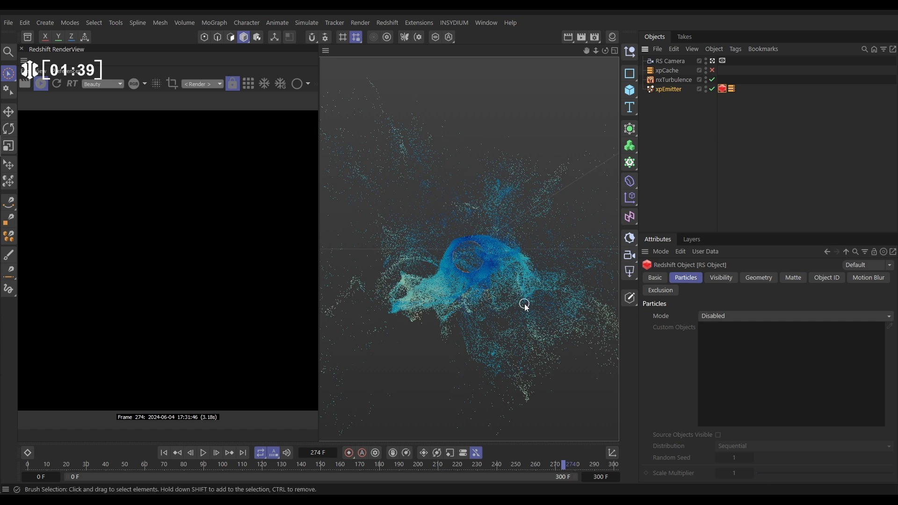
pyautogui.click(795, 316)
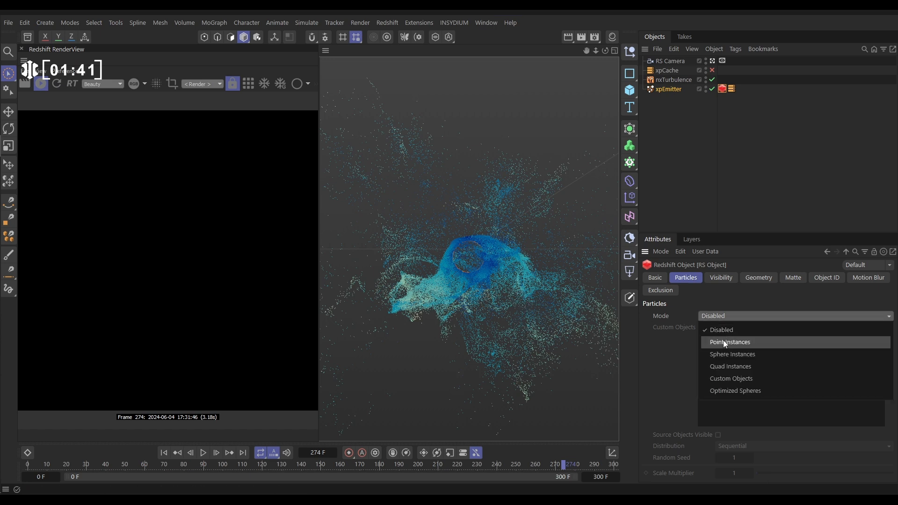
pyautogui.click(728, 342)
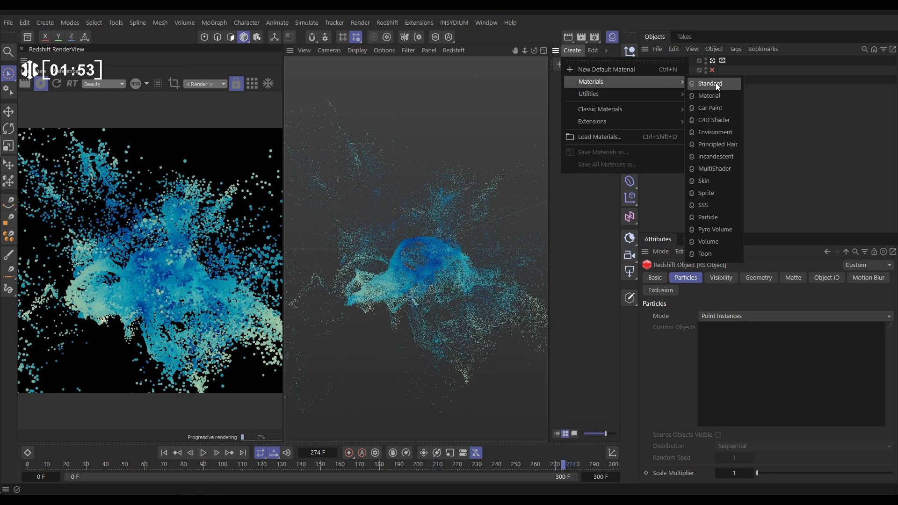
# Create a new Redshift Standard material for the particles
pyautogui.click(708, 83)
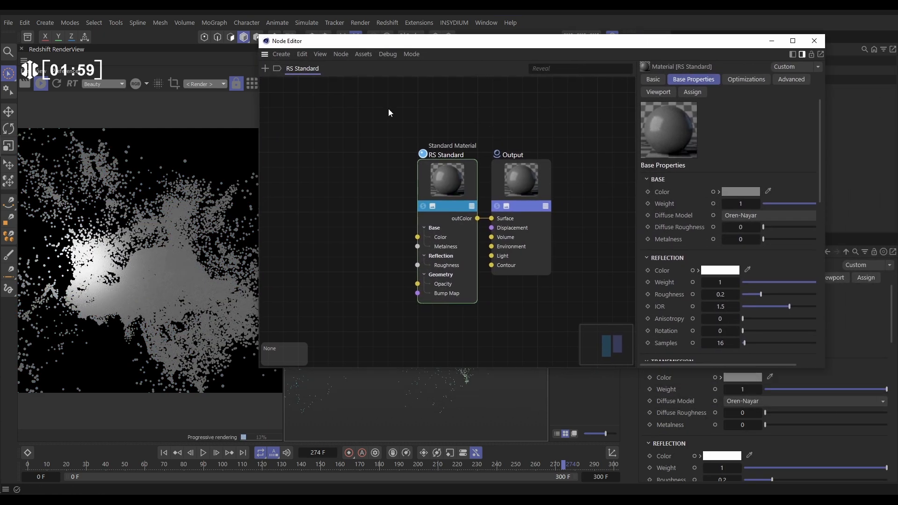
# Turn down the RS Standard material's base weight and raise its Emission Weight to 2 for bright white particles
pyautogui.click(447, 181)
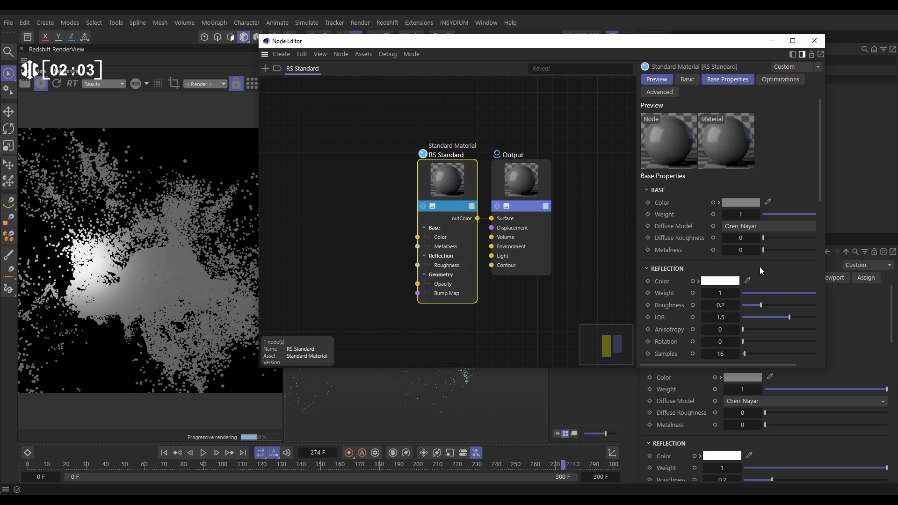
pyautogui.moveTo(789, 214); pyautogui.dragTo(763, 213)
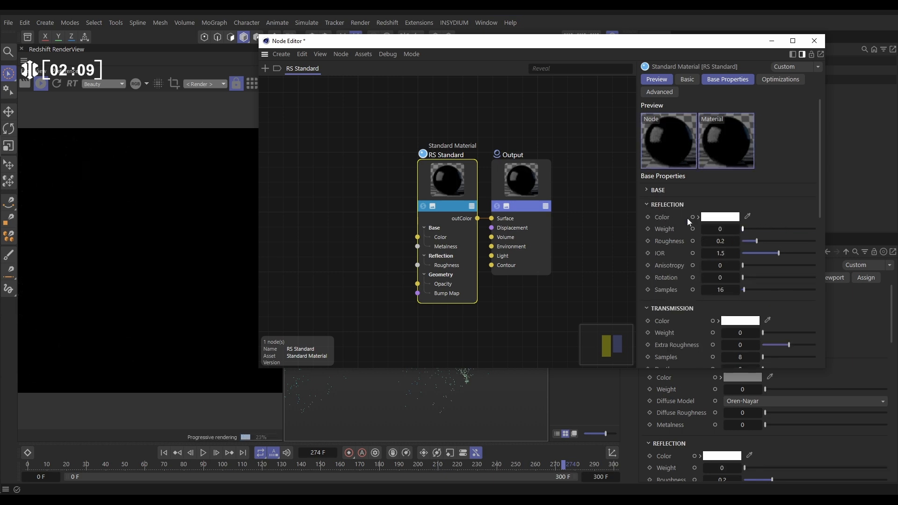
pyautogui.click(648, 204)
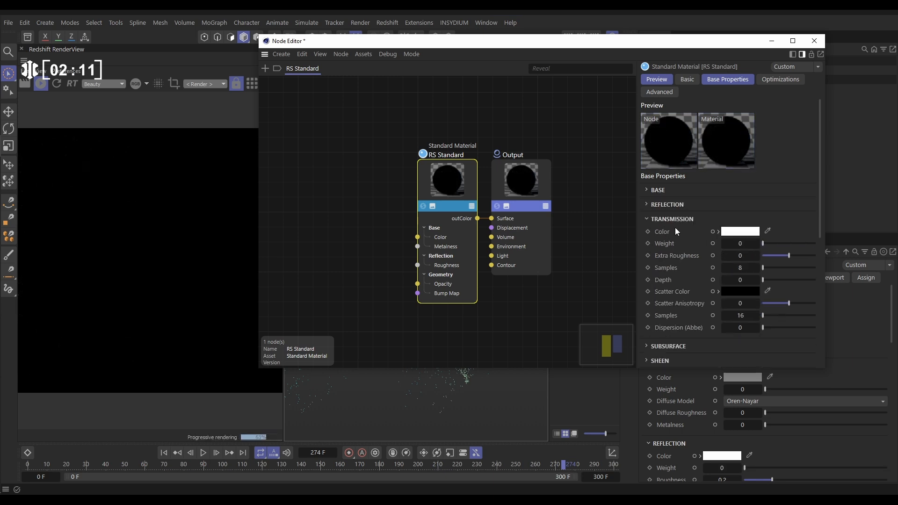
pyautogui.click(663, 219)
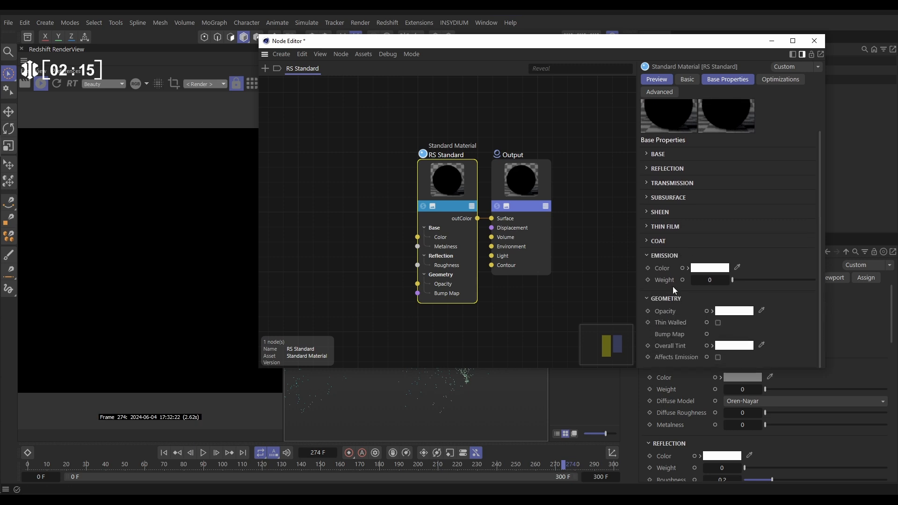
pyautogui.moveTo(733, 279); pyautogui.dragTo(796, 280)
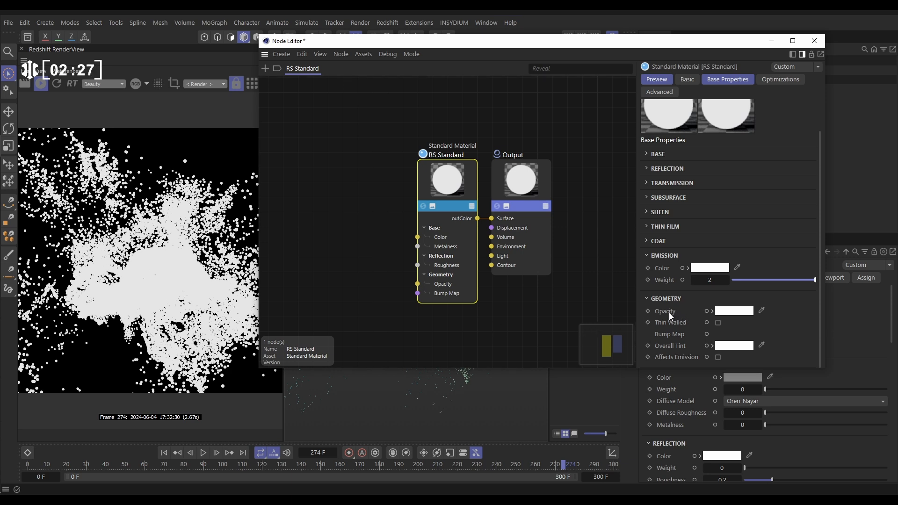
pyautogui.moveTo(708, 318)
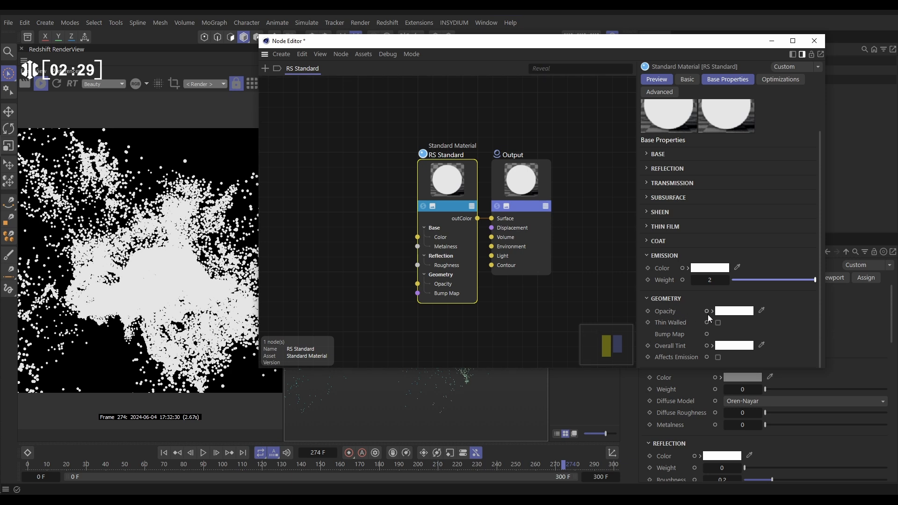
# Set the Geometry Opacity colour to a mid-saturation blue (hue 223°, S 60%, V 59%)
pyautogui.click(733, 310)
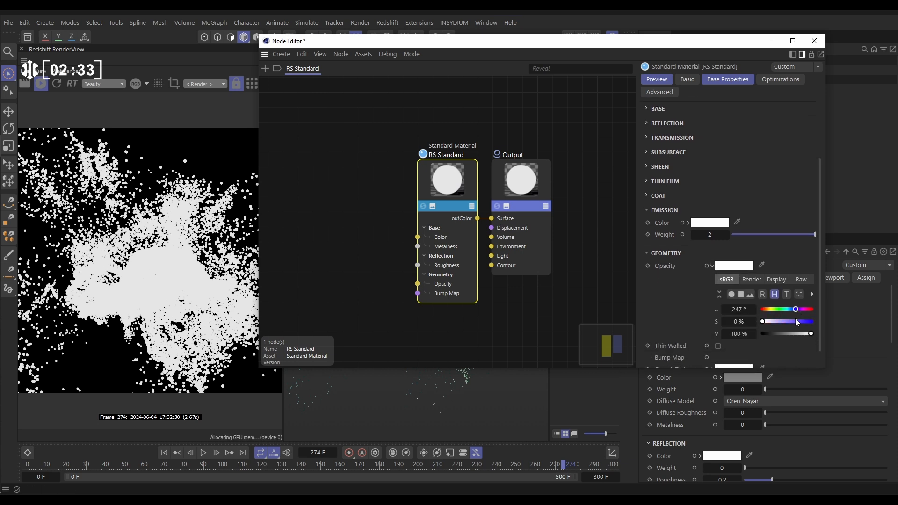
pyautogui.moveTo(810, 333); pyautogui.dragTo(790, 333)
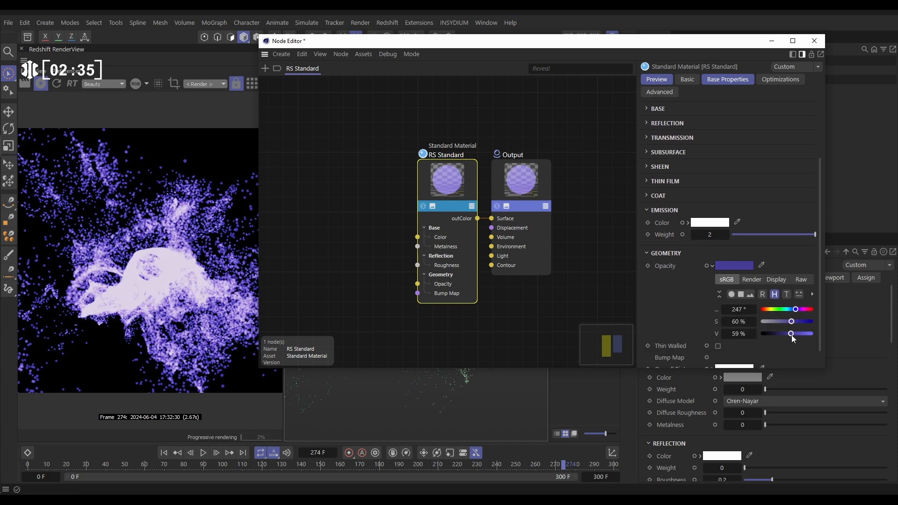
pyautogui.moveTo(794, 309); pyautogui.dragTo(792, 309)
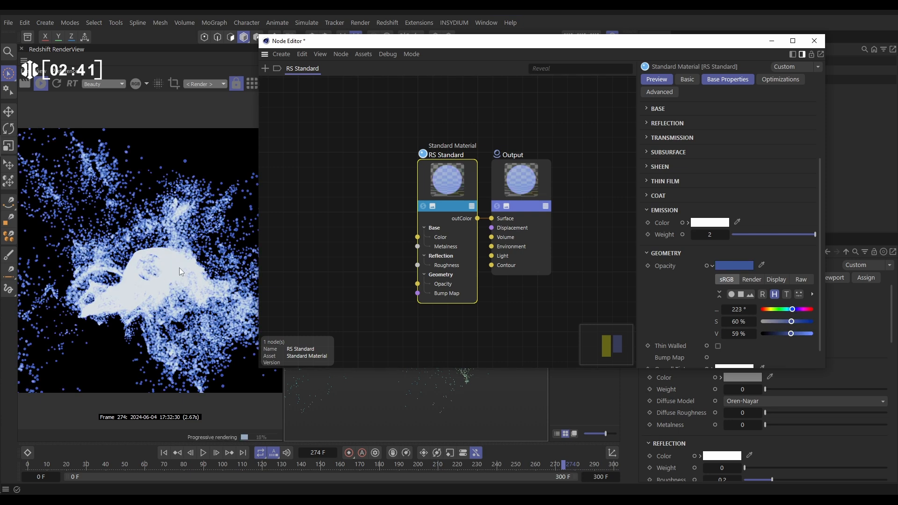
pyautogui.moveTo(176, 269)
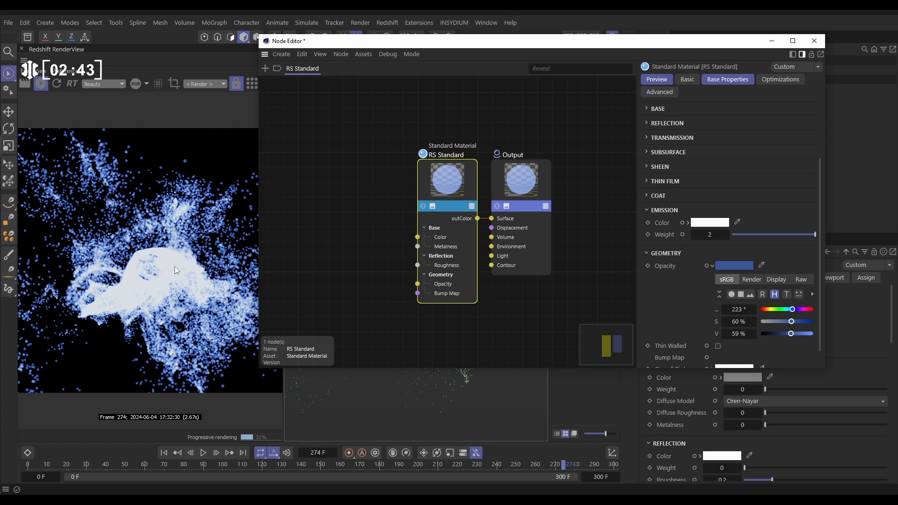
pyautogui.moveTo(170, 273)
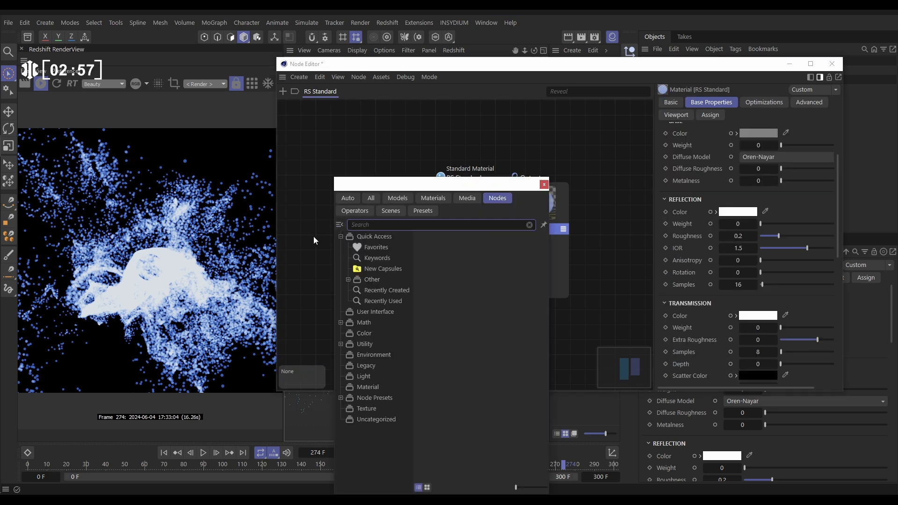
# Add a Color User Data node using the Particle Color (RSPColor) preset to tint the material
pyautogui.write('user')
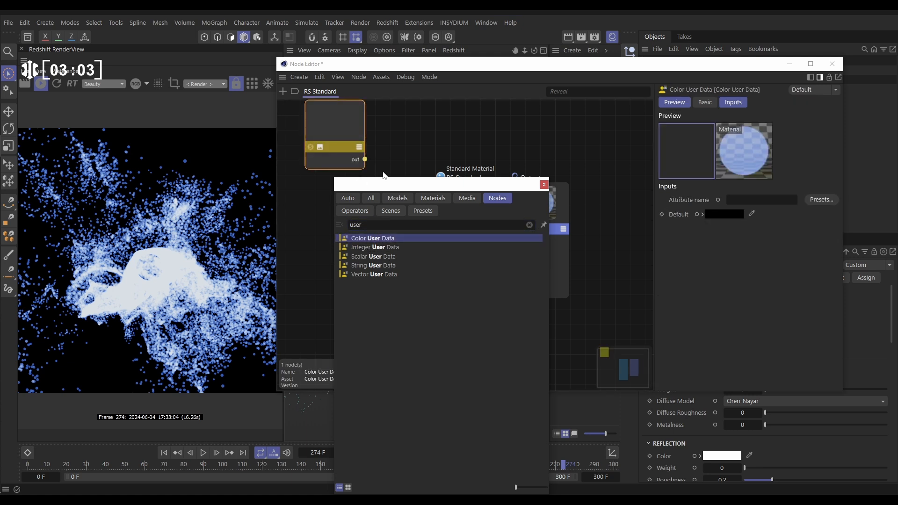
pyautogui.click(372, 238)
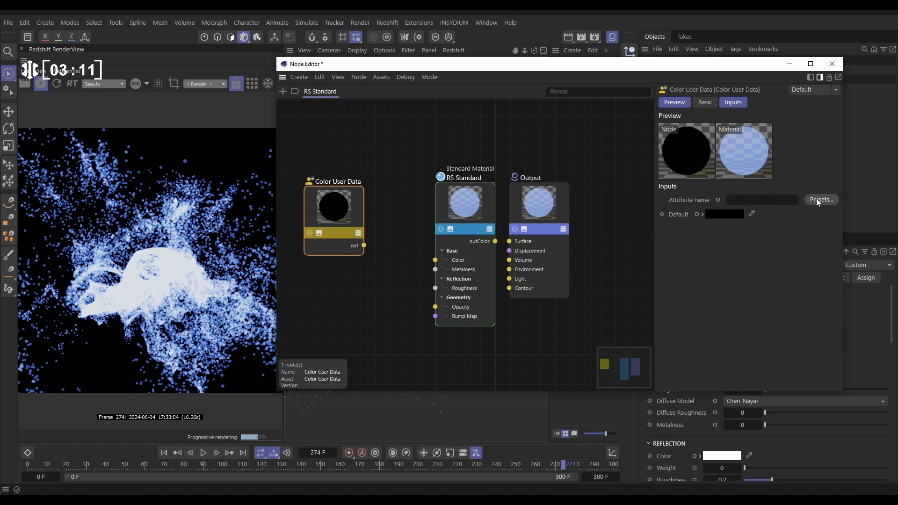
pyautogui.click(821, 199)
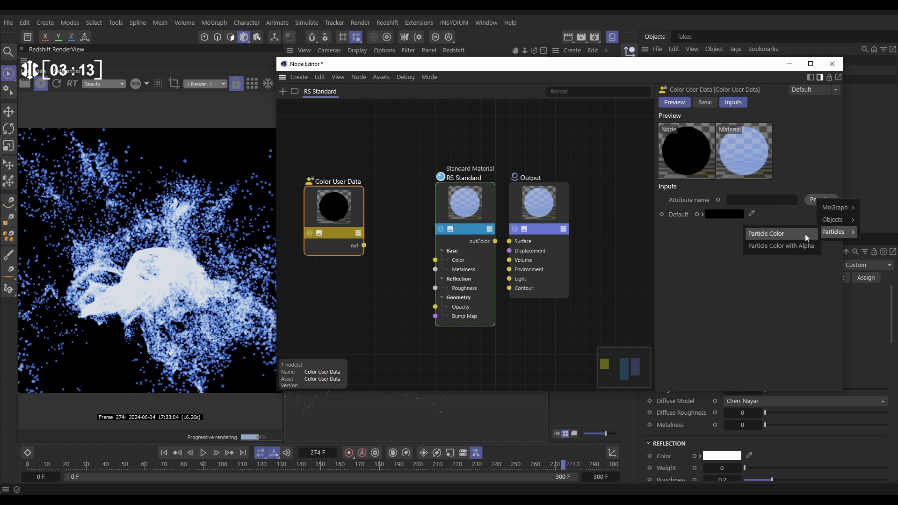
pyautogui.click(765, 234)
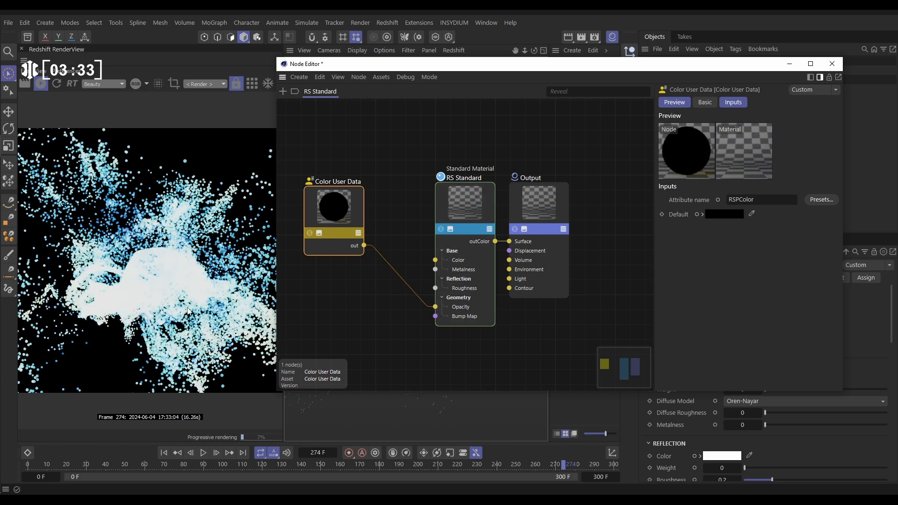
pyautogui.moveTo(179, 312)
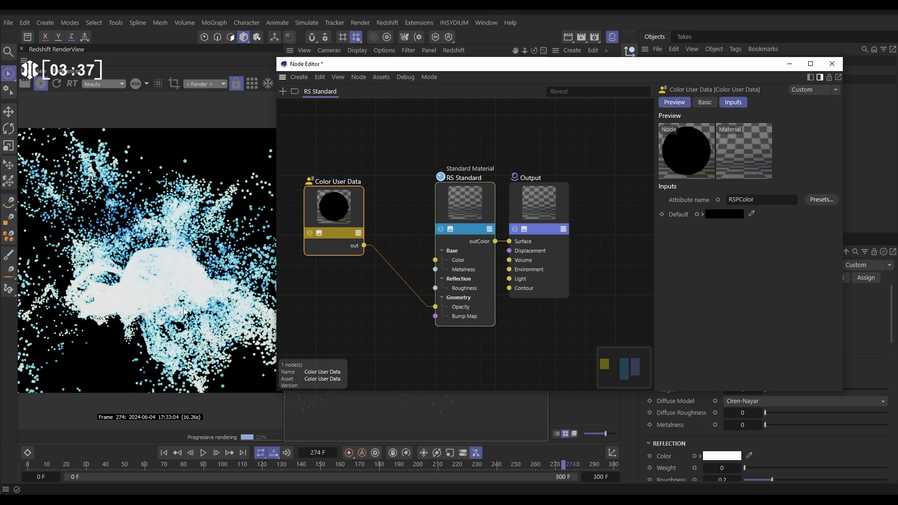
pyautogui.moveTo(167, 288)
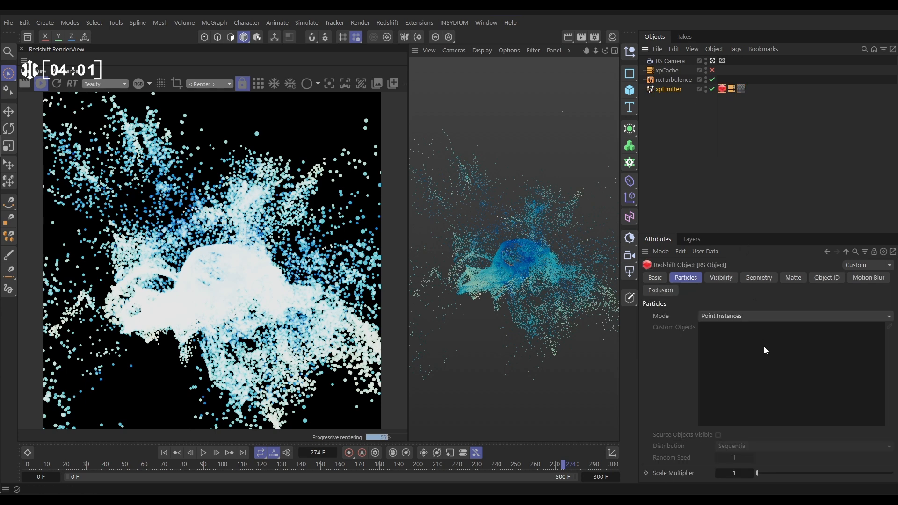
# Set the RS Object tag's particle Scale Multiplier to 0.05 and re-render the tiny points
pyautogui.click(735, 473)
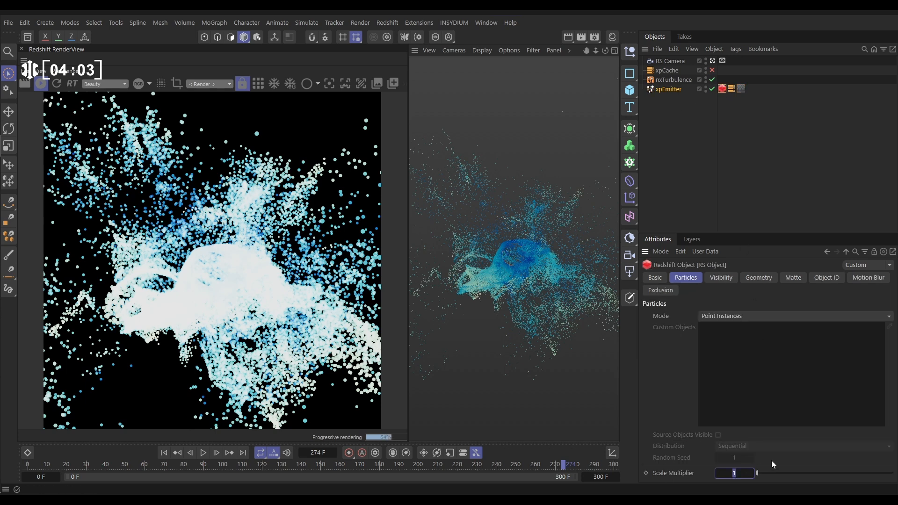
pyautogui.write('0.05')
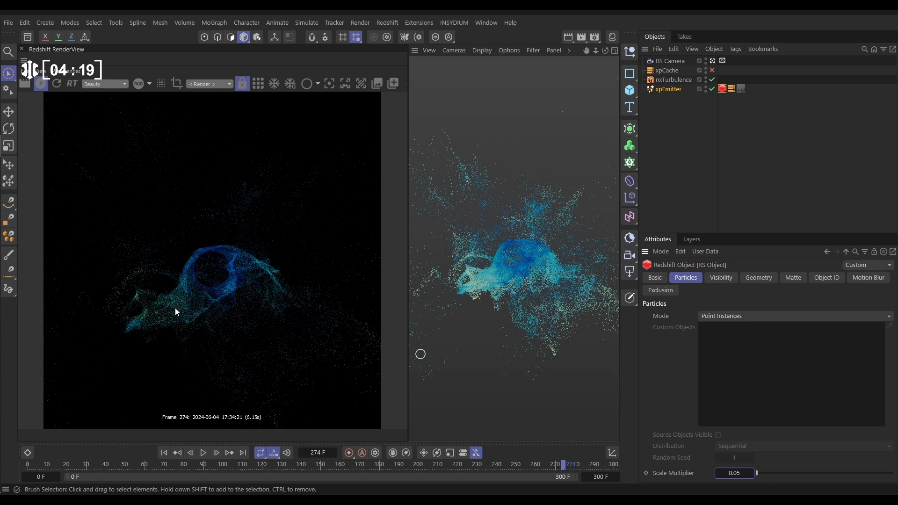
pyautogui.click(41, 84)
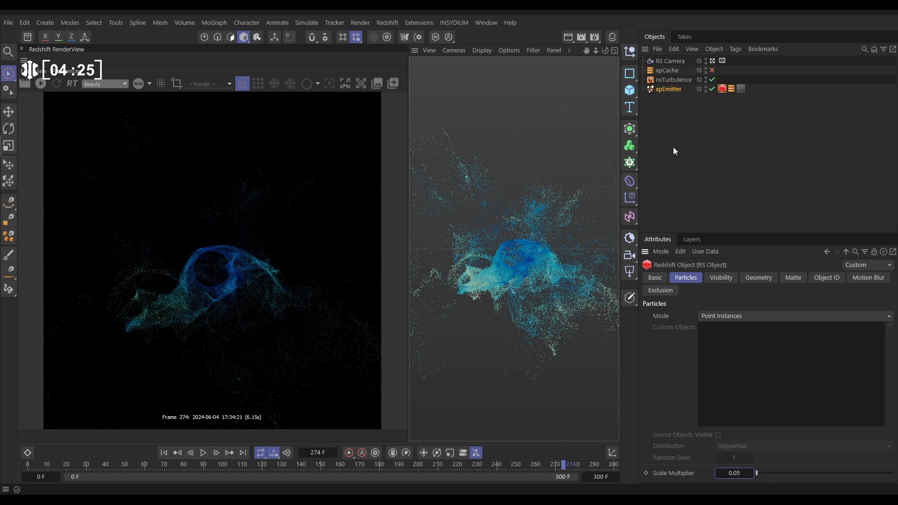
# Review the xpEmitter's Object and Emission settings, then enable the xpCache for a dense cached particle burst
pyautogui.click(668, 89)
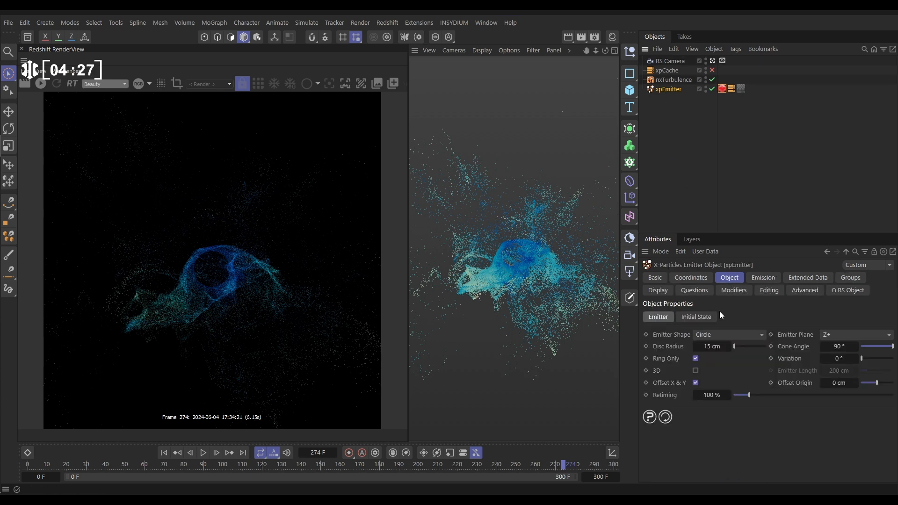
pyautogui.click(763, 277)
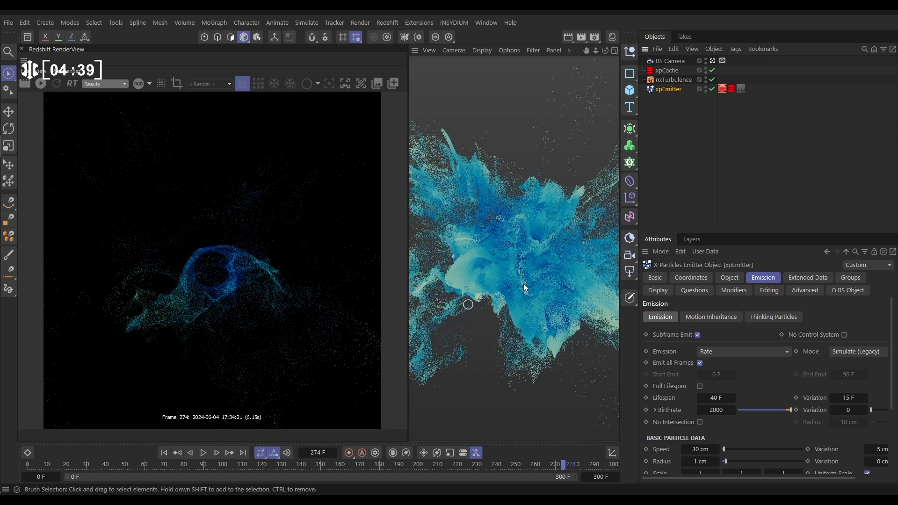
pyautogui.click(204, 453)
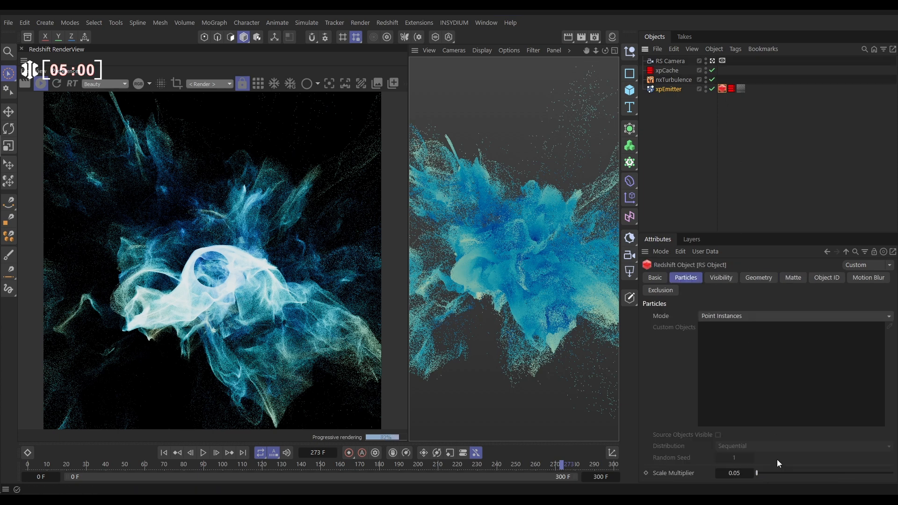
# Set the RS Object tag's particle Scale Multiplier to 0.015 for finer, dimmer wisps
pyautogui.click(733, 473)
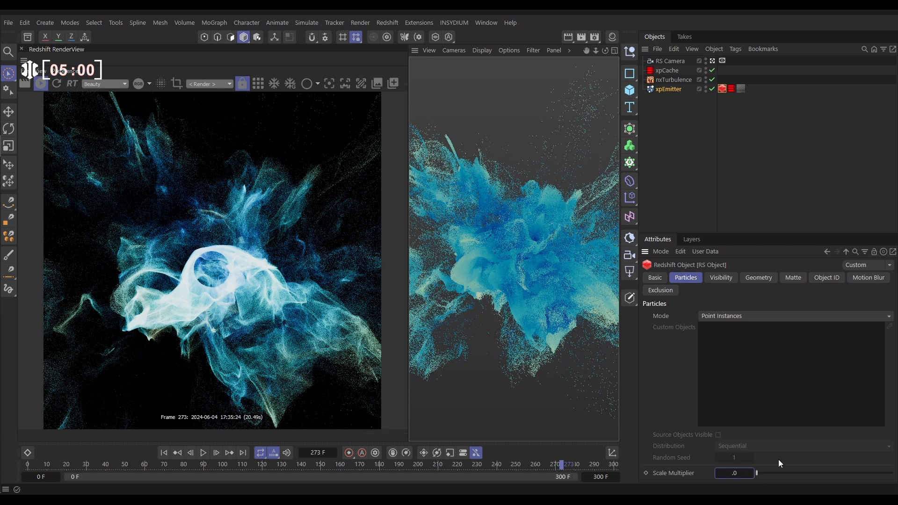
pyautogui.write('0.015')
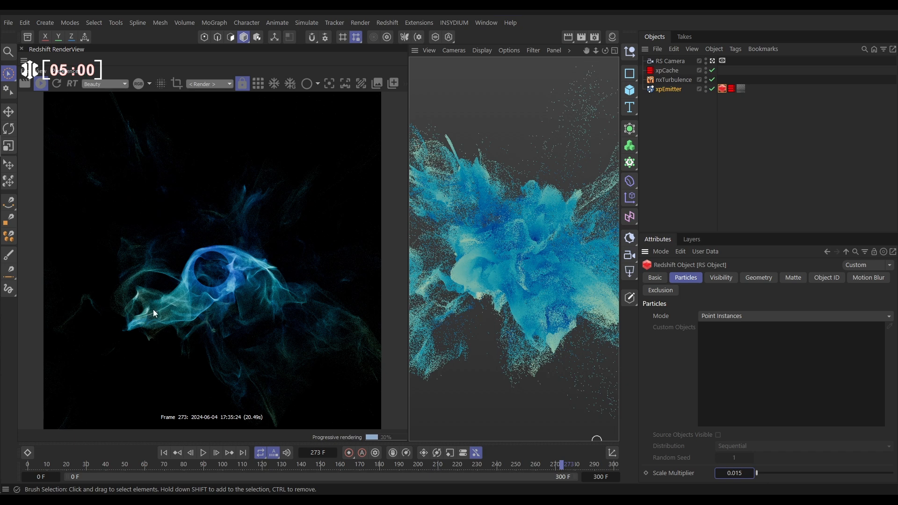
pyautogui.moveTo(260, 305)
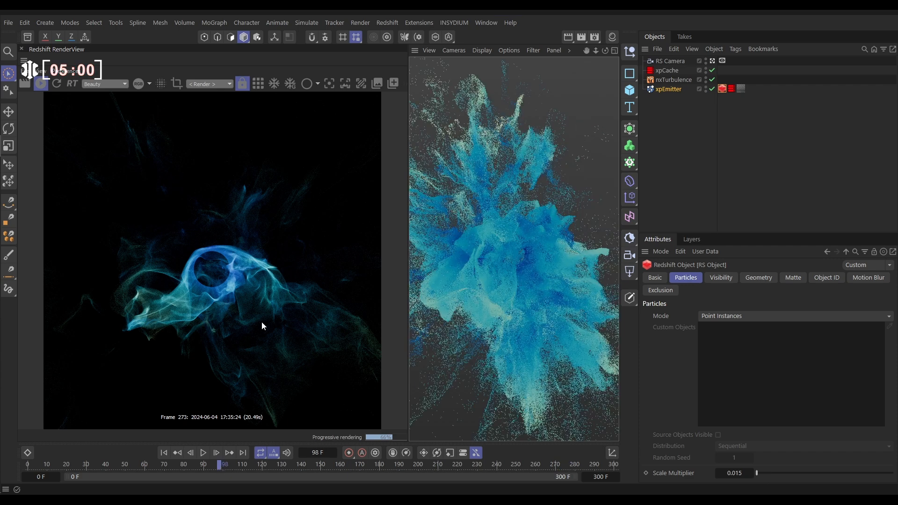
pyautogui.moveTo(515, 320)
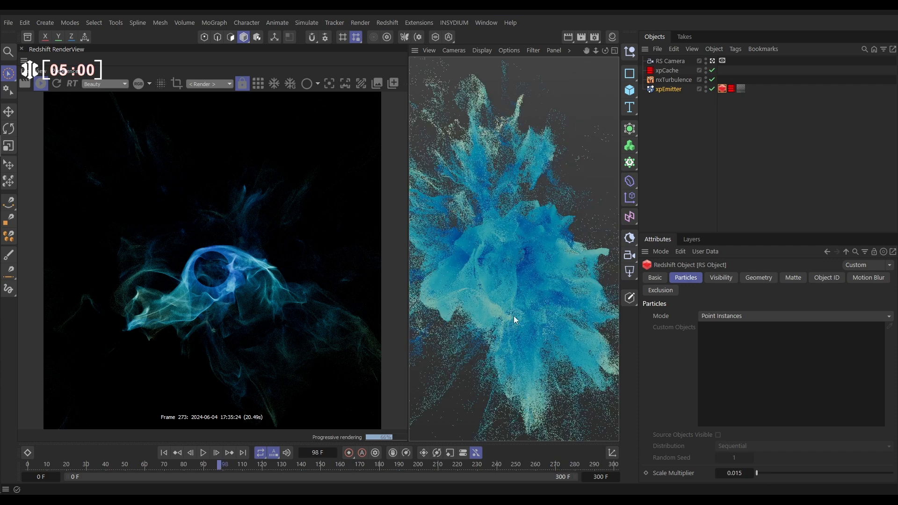